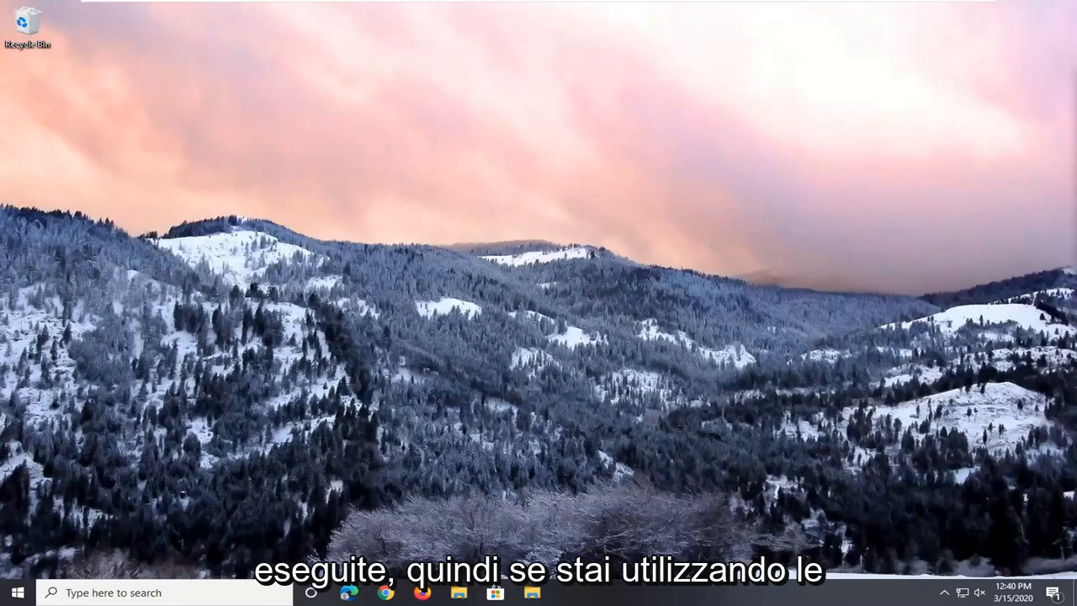
{"action": "mouse_move", "coordinate": [885, 490]}
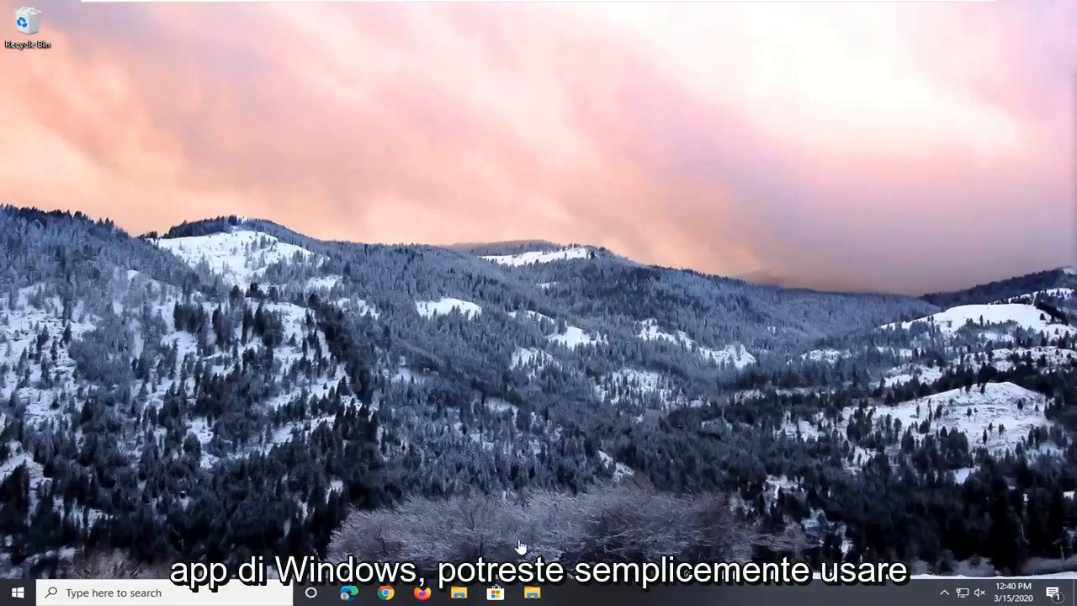
{"action": "mouse_move", "coordinate": [453, 532]}
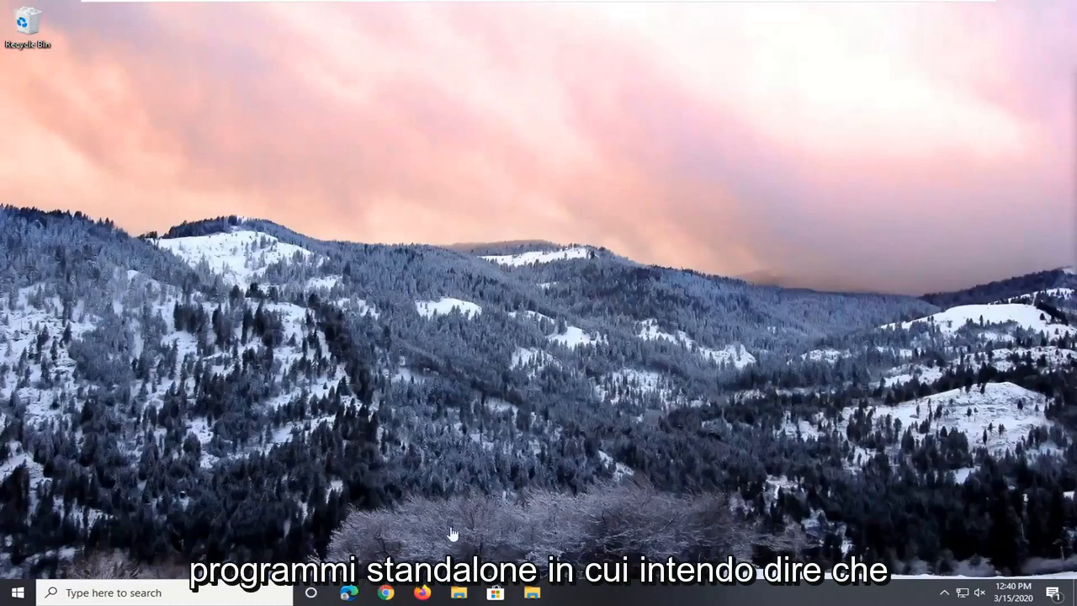
{"action": "mouse_move", "coordinate": [514, 468]}
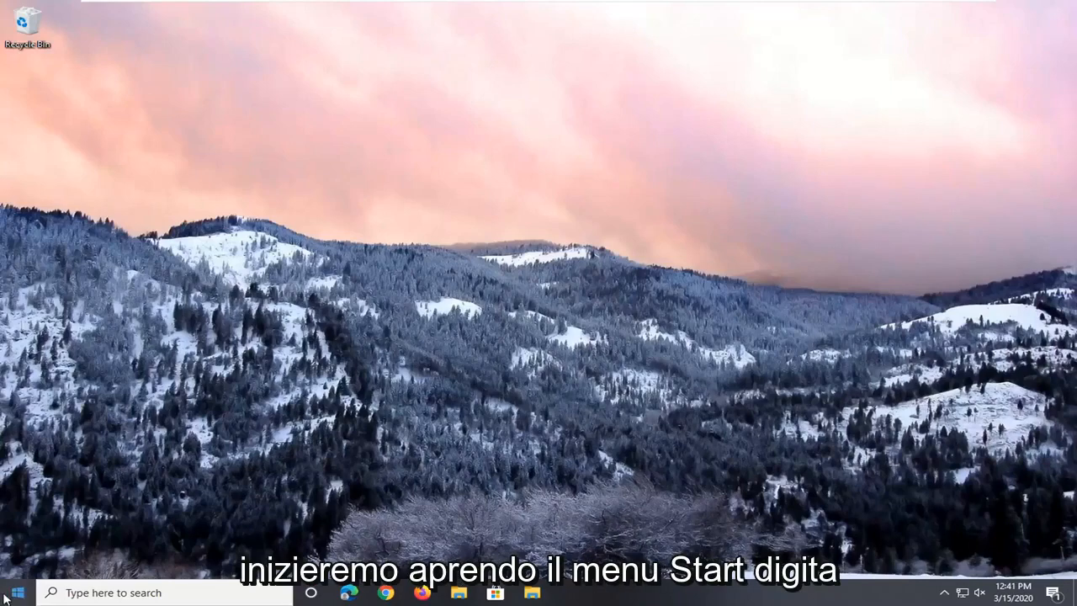
- Launch Registry Editor via Start search 'regedit' as administrator and approve the UAC prompt
{"action": "type", "text": "regedit"}
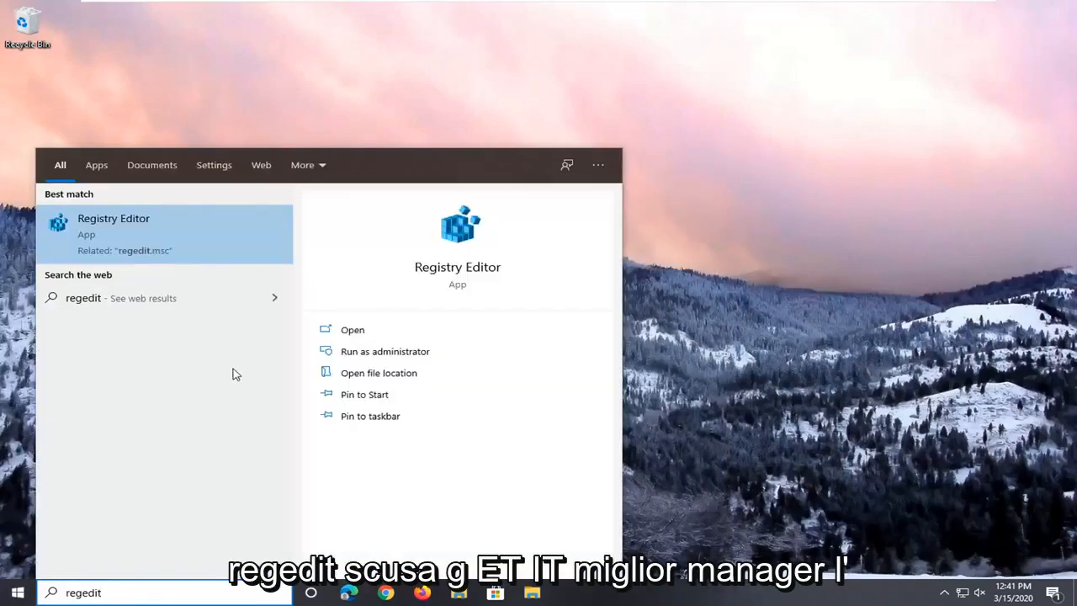
{"action": "mouse_move", "coordinate": [101, 233]}
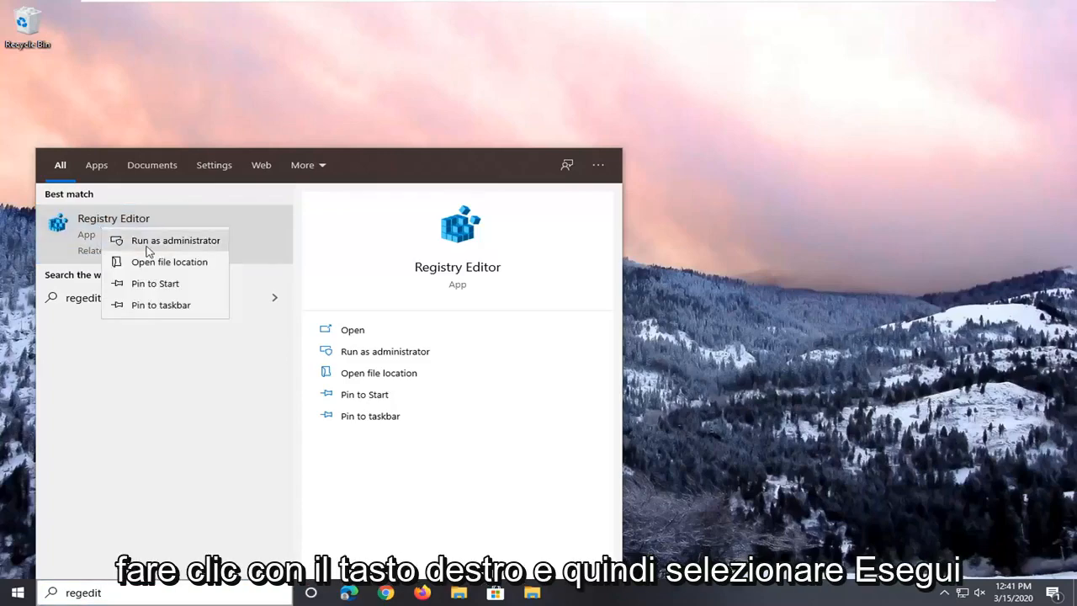
{"action": "left_click", "coordinate": [175, 240]}
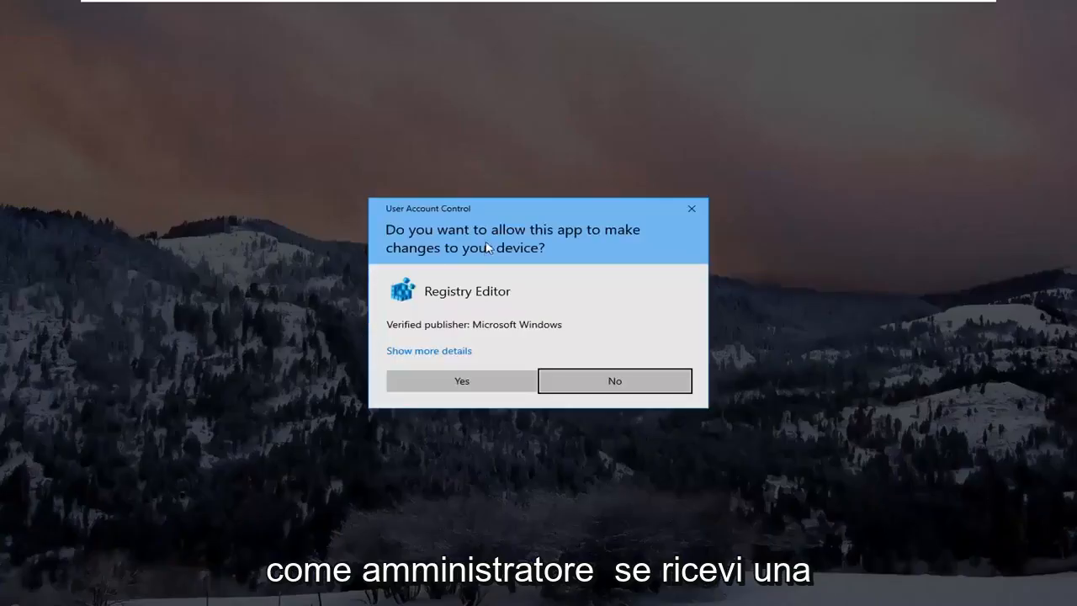
{"action": "left_click", "coordinate": [461, 380]}
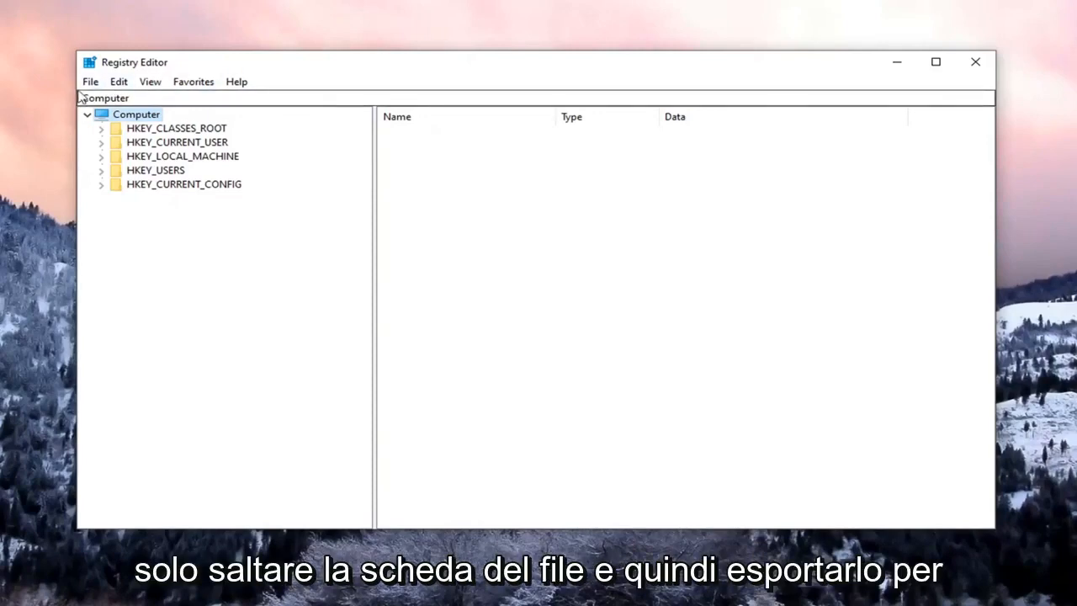
{"action": "left_click", "coordinate": [136, 115]}
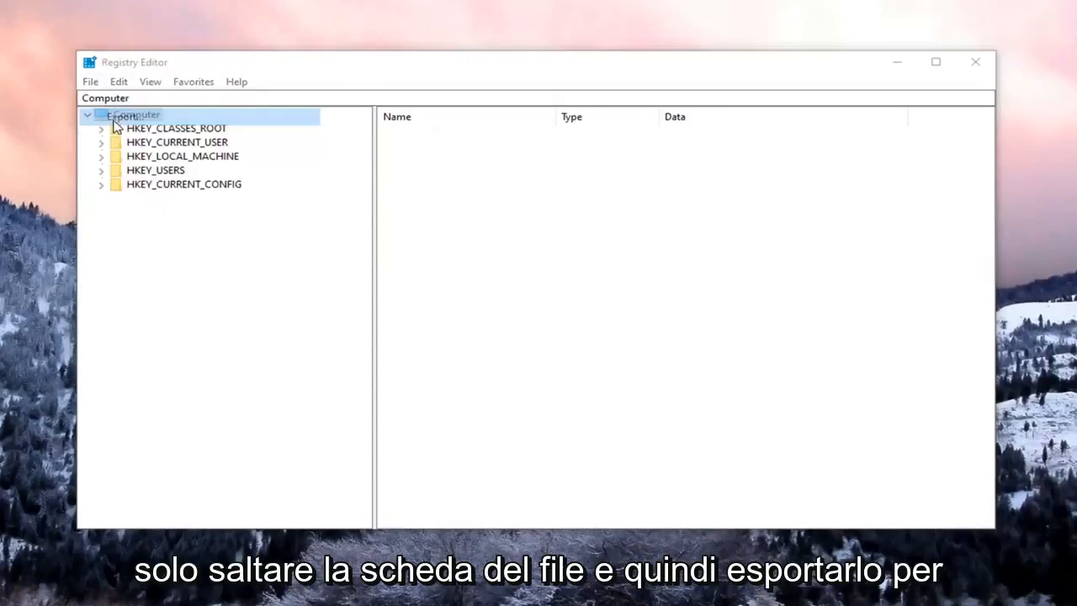
{"action": "left_click", "coordinate": [89, 82]}
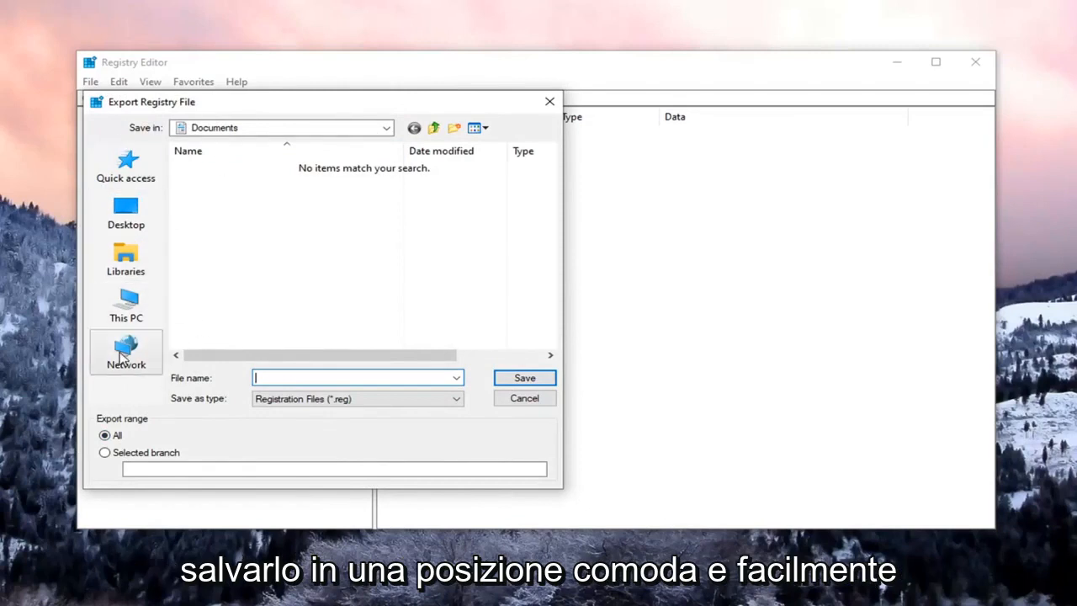
{"action": "mouse_move", "coordinate": [126, 349]}
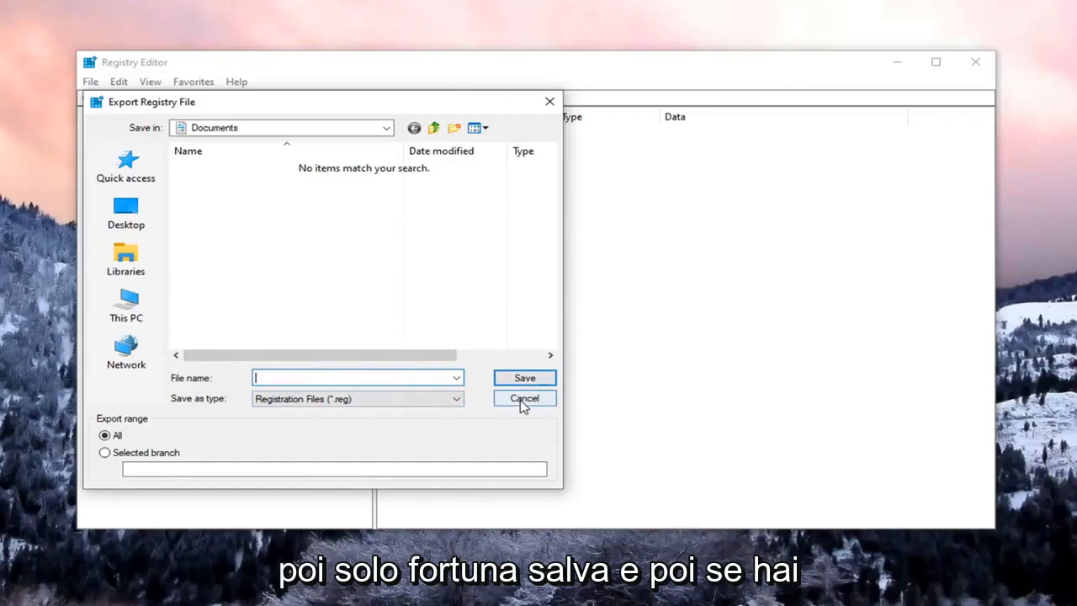
{"action": "left_click", "coordinate": [524, 398]}
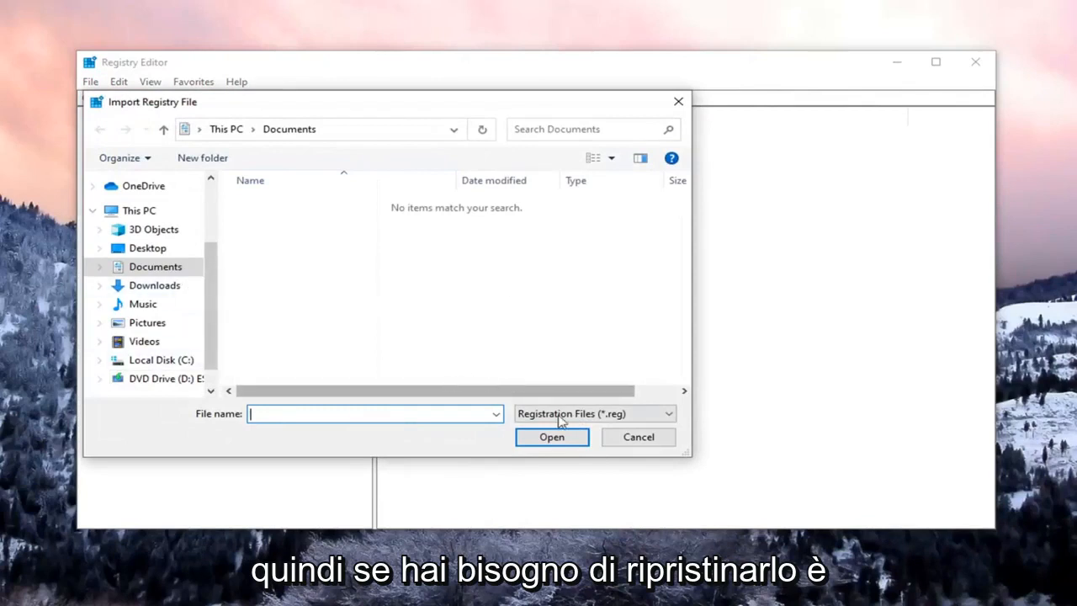
{"action": "left_click", "coordinate": [638, 437]}
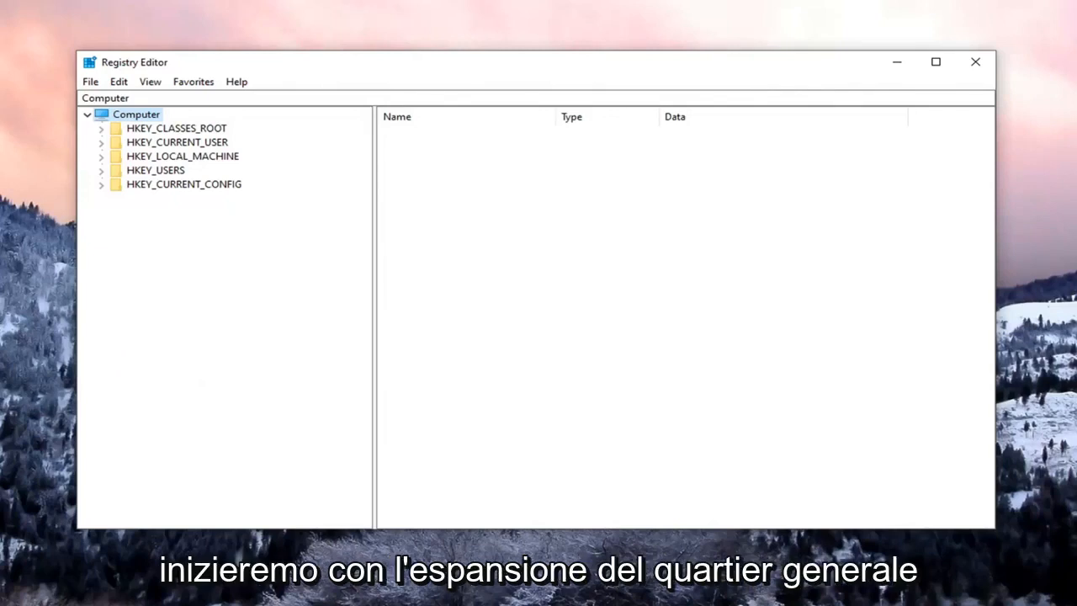
{"action": "mouse_move", "coordinate": [199, 182]}
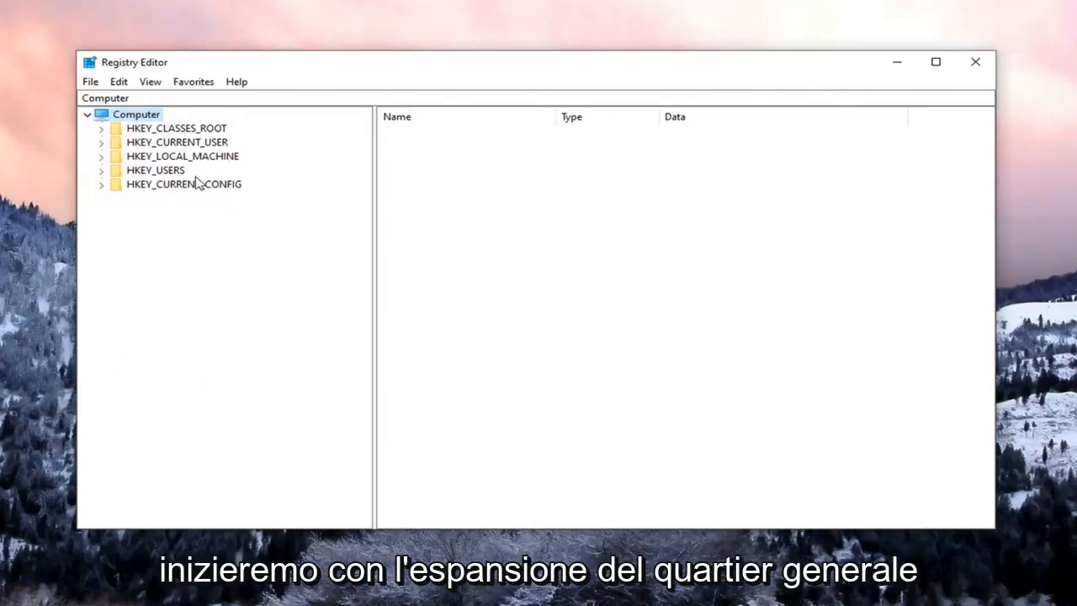
- Navigate to HKEY_LOCAL_MACHINE\SYSTEM\CurrentControlSet\Services in the key tree
{"action": "left_click", "coordinate": [181, 156]}
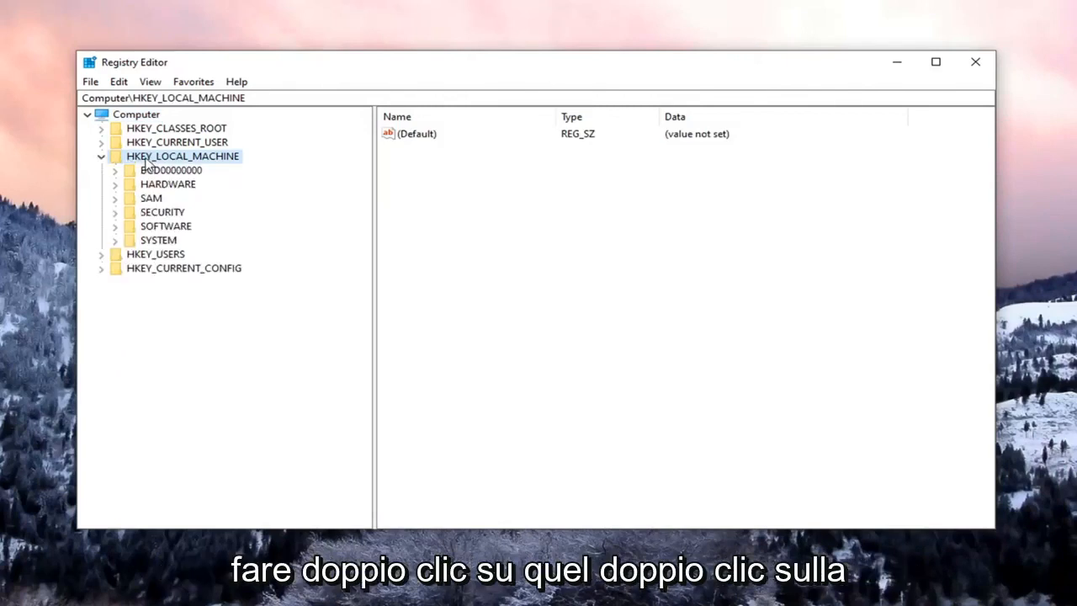
{"action": "double_click", "coordinate": [158, 240]}
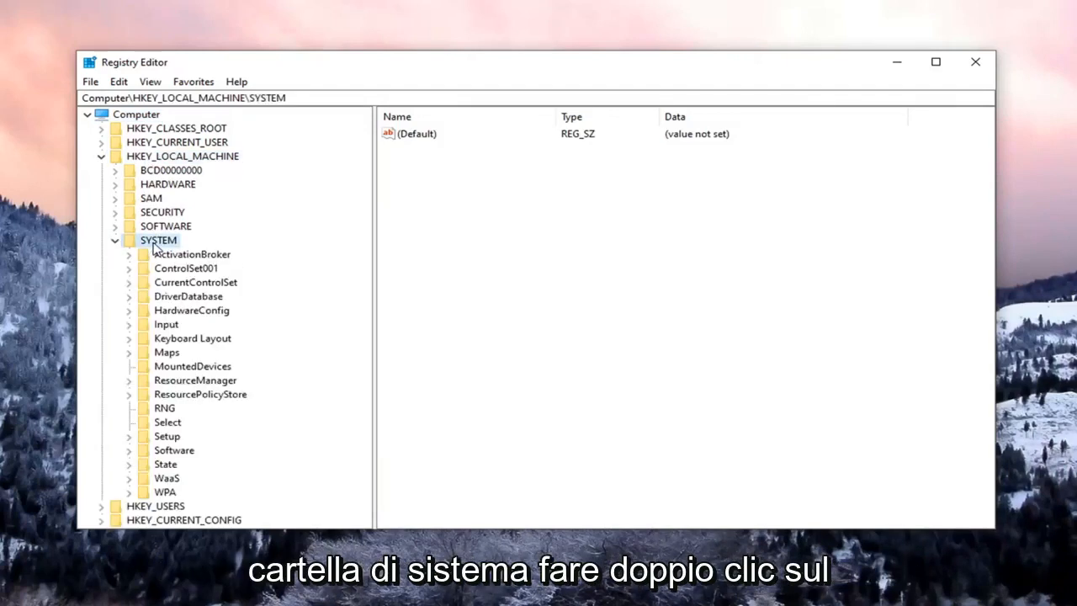
{"action": "left_click", "coordinate": [195, 282]}
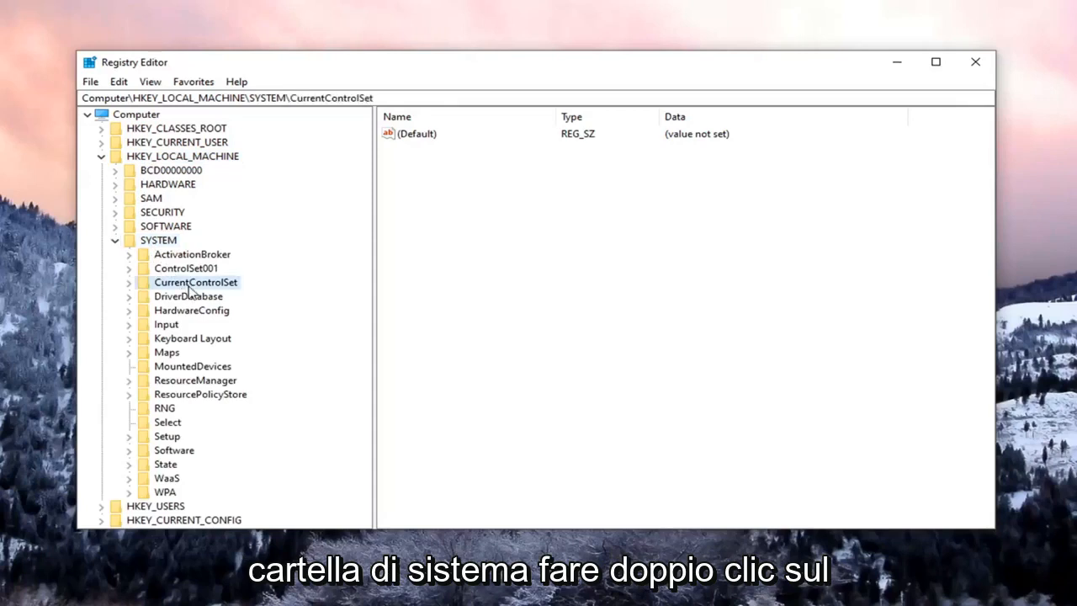
{"action": "double_click", "coordinate": [196, 282]}
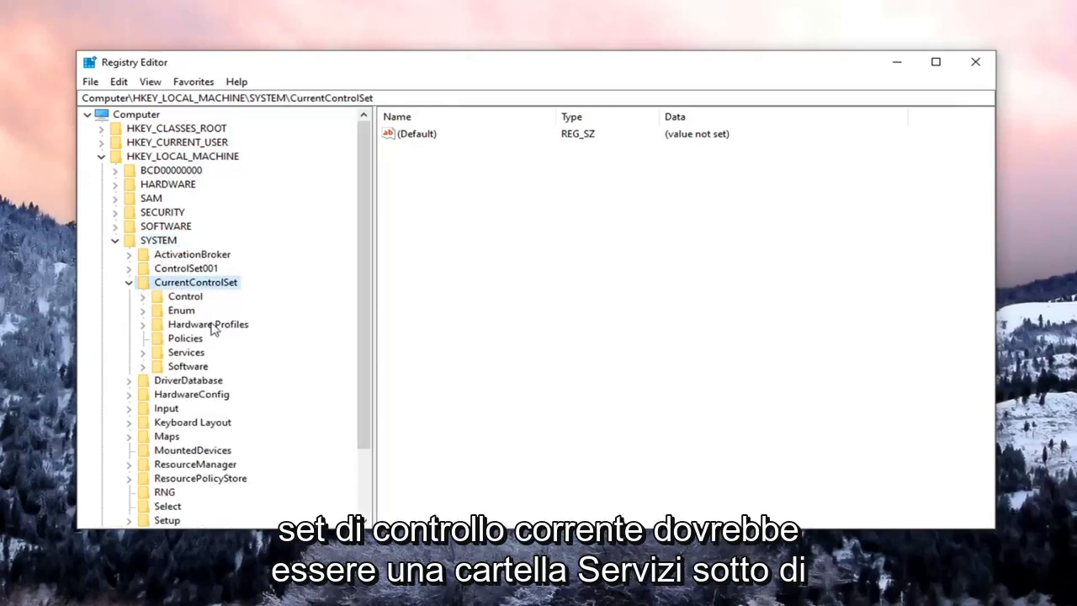
{"action": "left_click", "coordinate": [186, 352]}
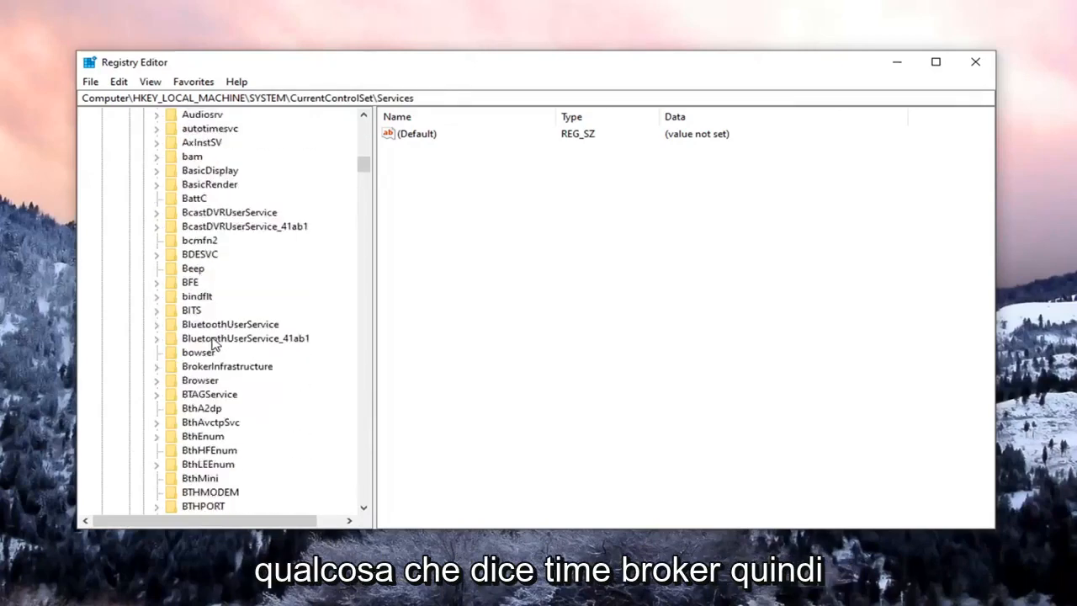
- Scroll down the Services subkeys toward the entries starting with S and T
{"action": "scroll", "scroll_direction": "down", "scroll_amount": 3}
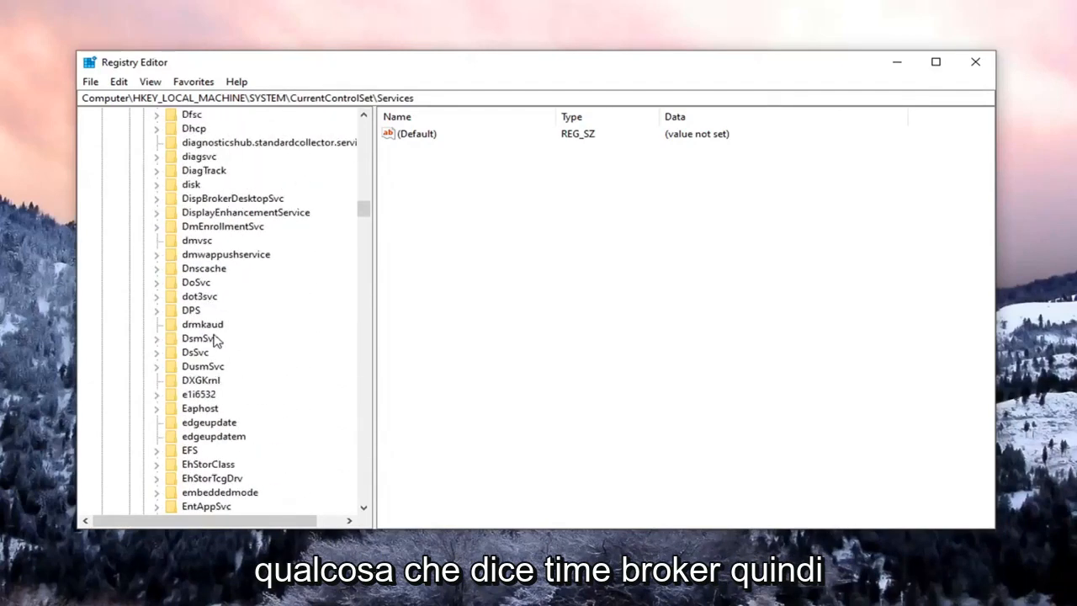
{"action": "scroll", "scroll_direction": "down", "scroll_amount": 3}
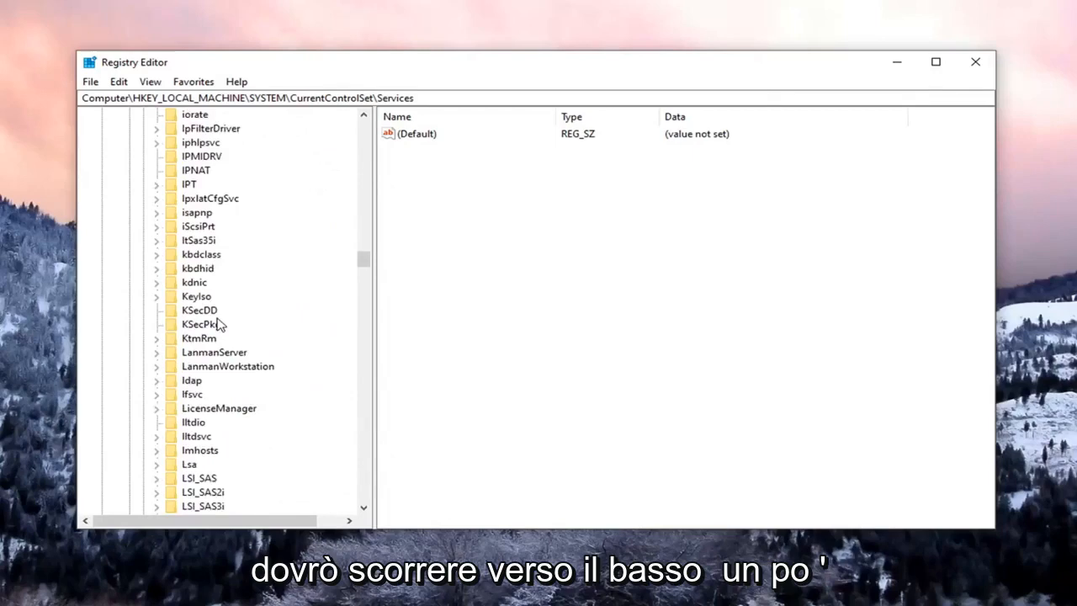
{"action": "scroll", "scroll_direction": "down", "scroll_amount": 3}
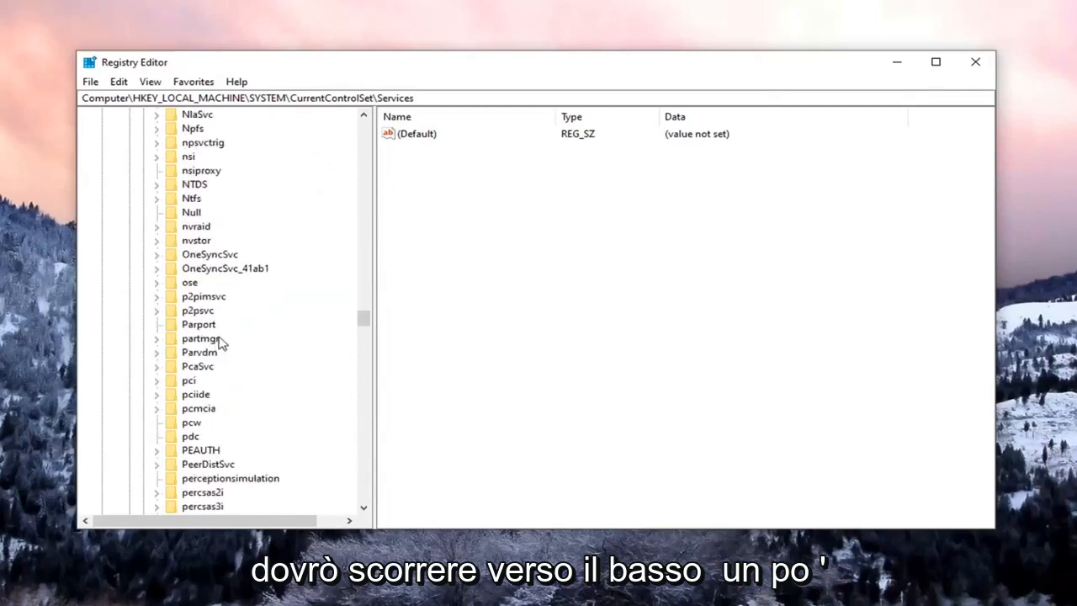
{"action": "scroll", "scroll_direction": "down", "scroll_amount": 3}
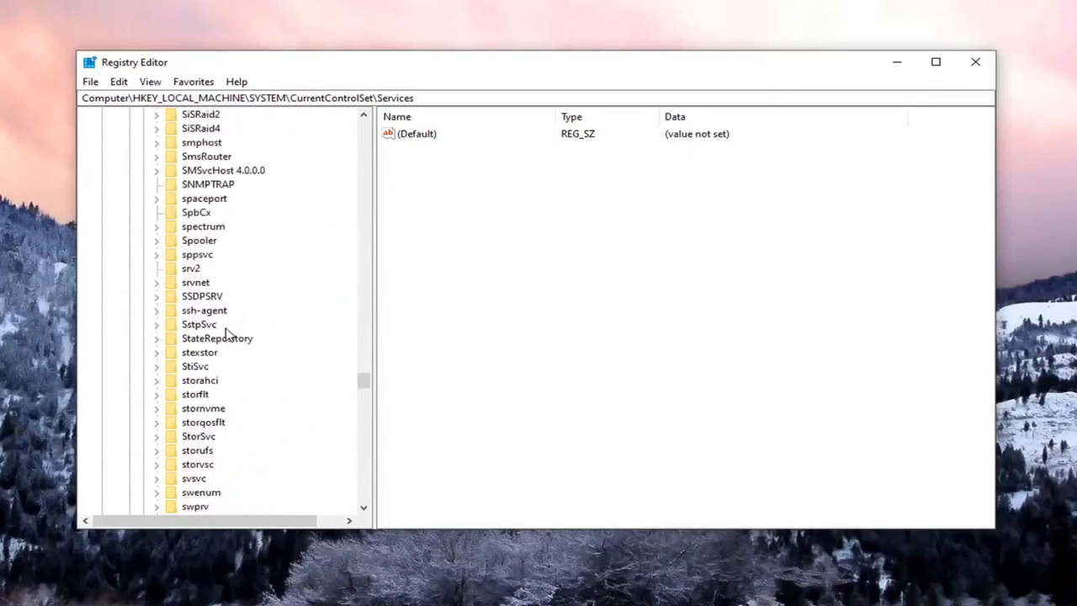
- Select the TokenBroker service key to show its values, including Start = 3
{"action": "left_click", "coordinate": [210, 366]}
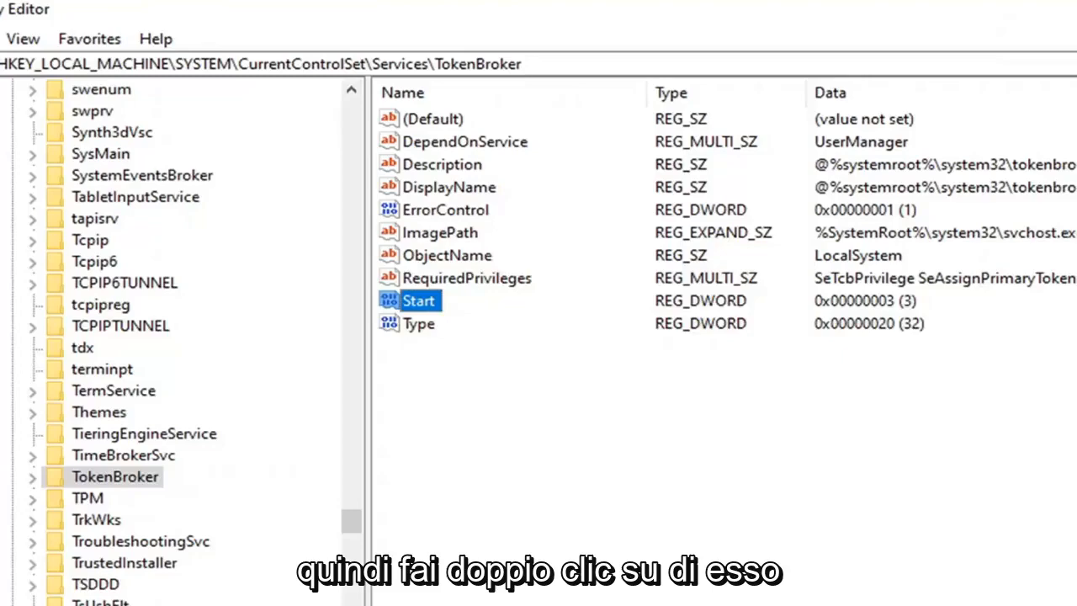
- Edit TokenBroker's Start DWORD and set its value data from 3 to 4
{"action": "double_click", "coordinate": [419, 301]}
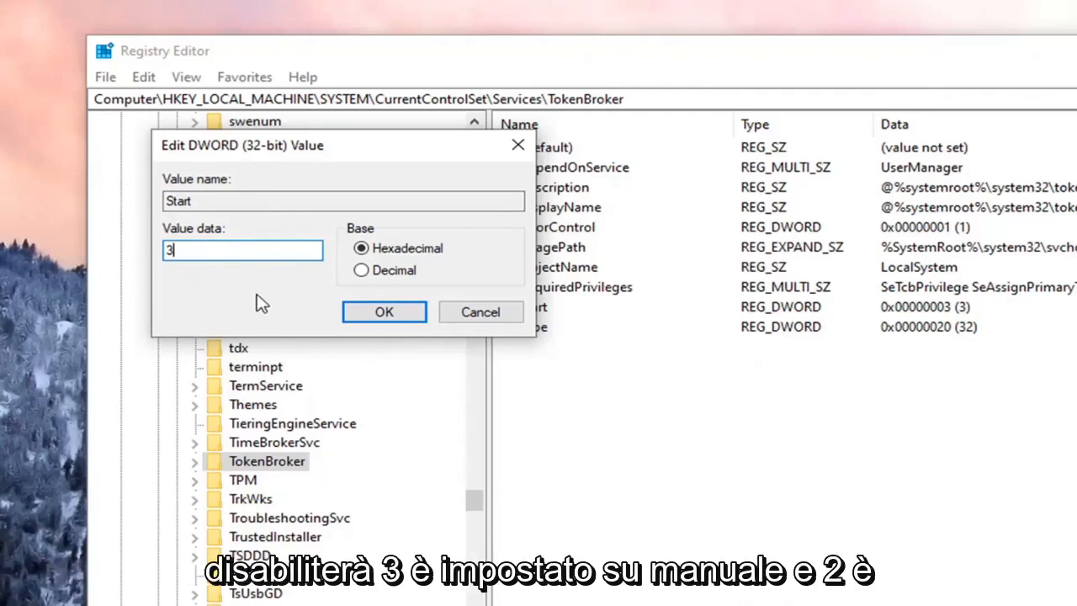
{"action": "mouse_move", "coordinate": [202, 278]}
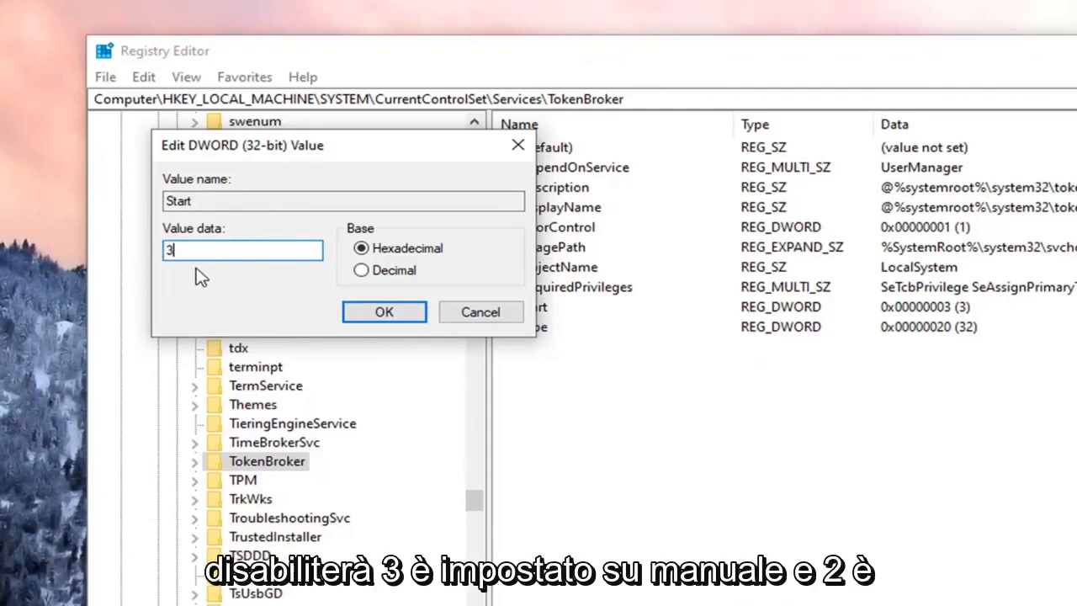
{"action": "mouse_move", "coordinate": [260, 232]}
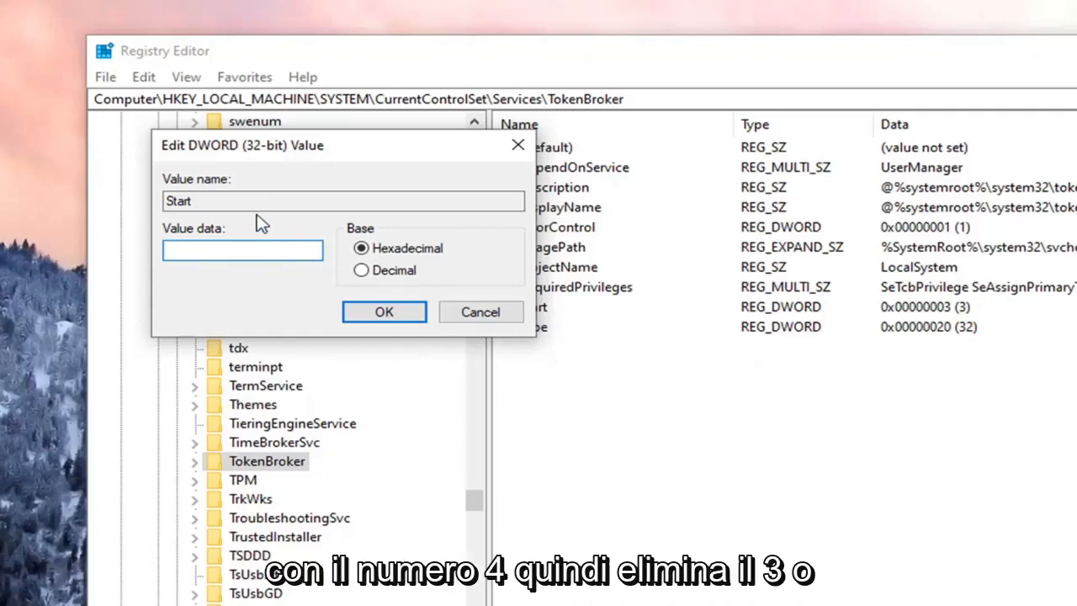
{"action": "type", "text": "4"}
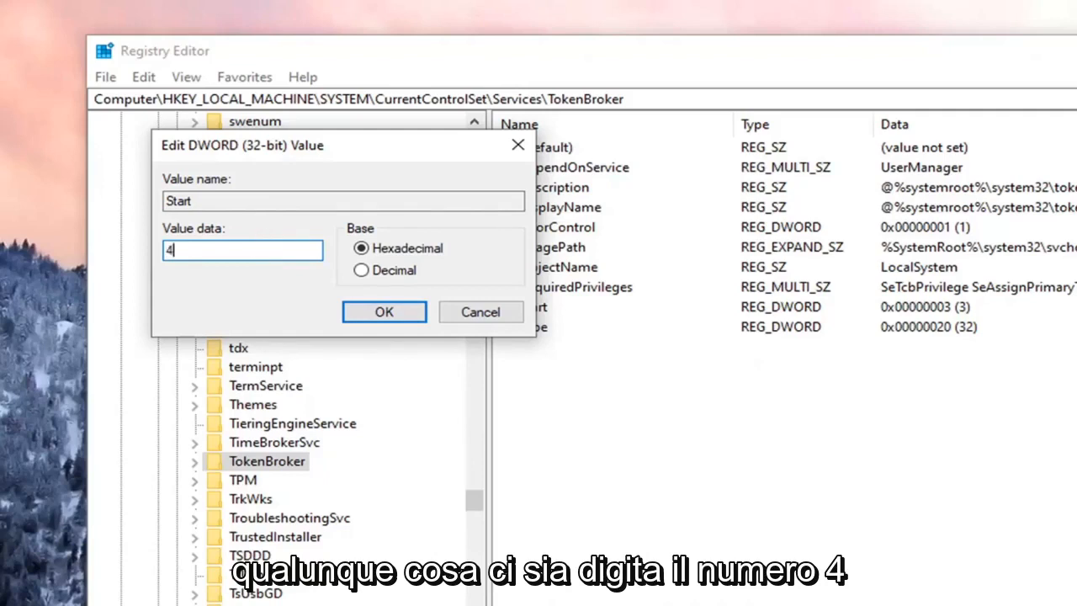
{"action": "mouse_move", "coordinate": [696, 294]}
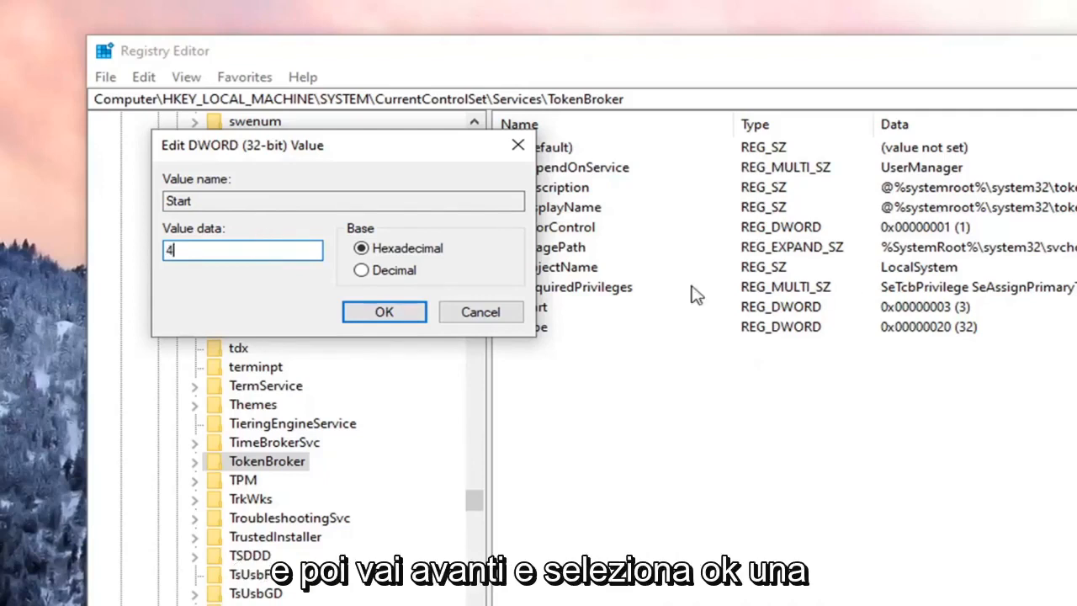
{"action": "left_click", "coordinate": [383, 312]}
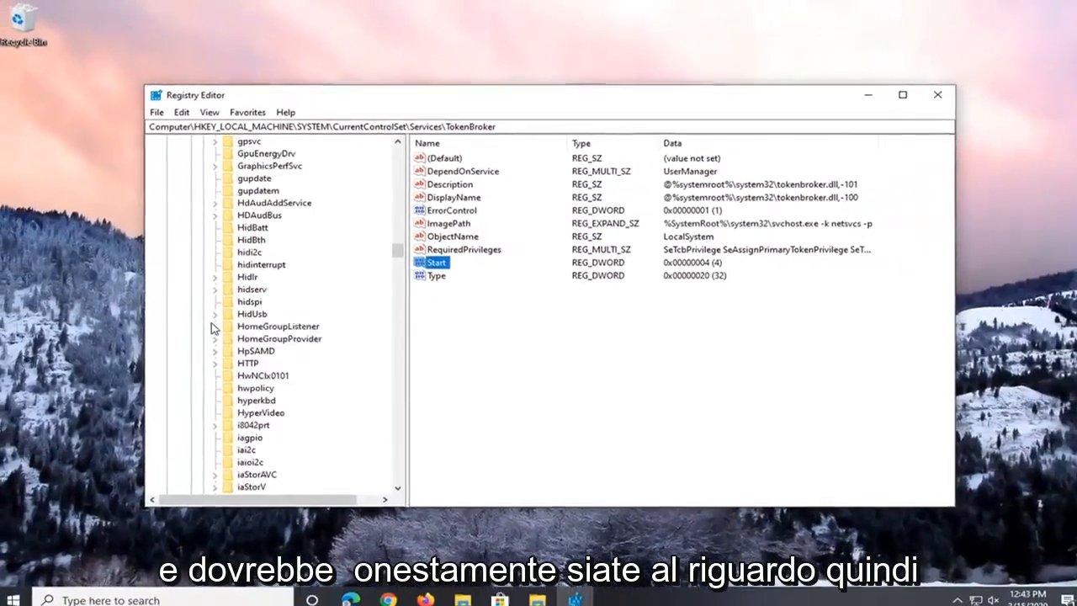
- Collapse HKEY_LOCAL_MACHINE back to the root hives and close Registry Editor
{"action": "scroll", "scroll_direction": "up", "scroll_amount": 3}
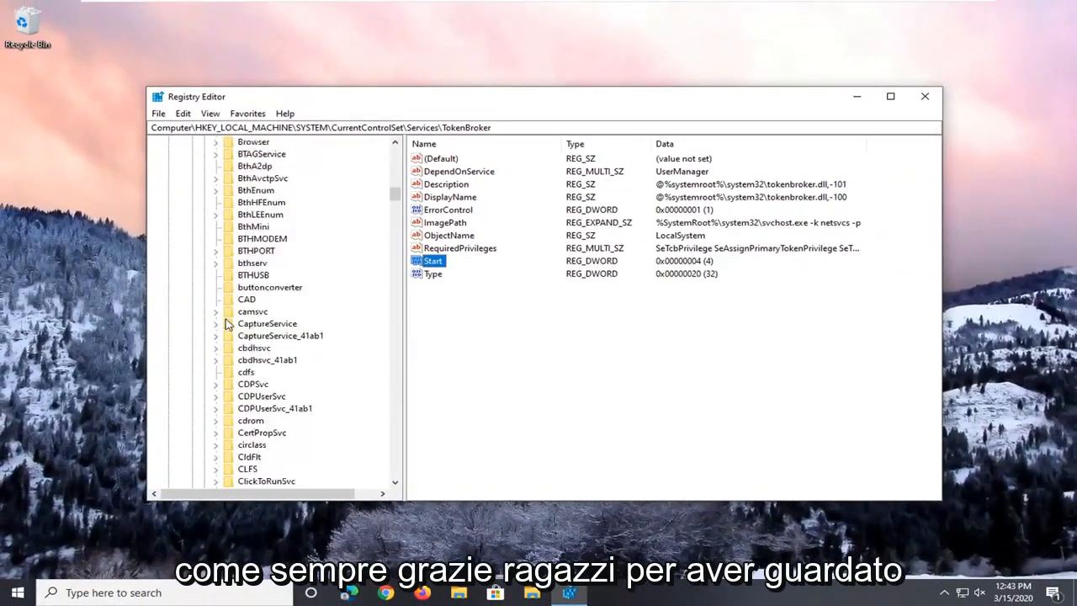
{"action": "left_click", "coordinate": [242, 311]}
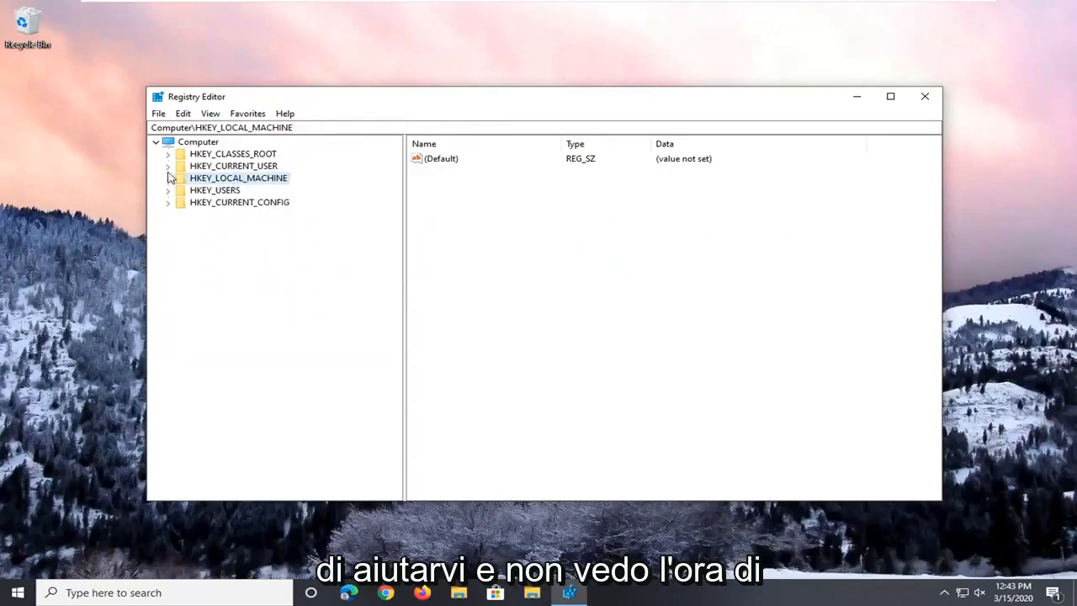
{"action": "left_click", "coordinate": [925, 96]}
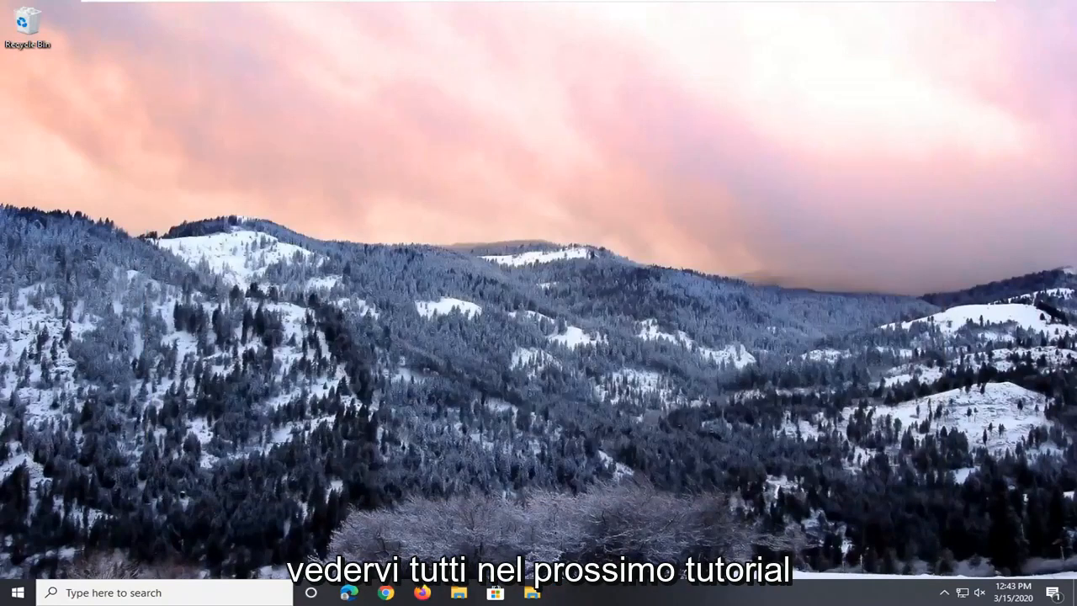